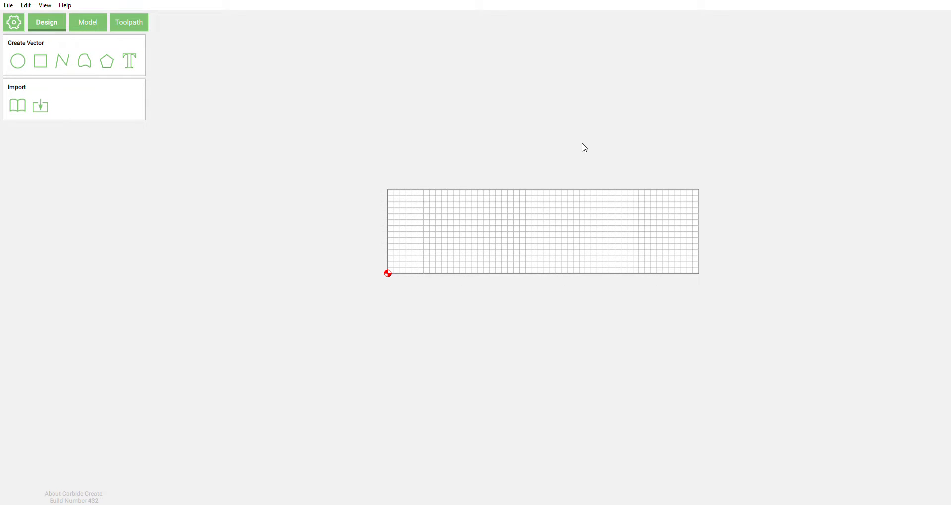
pyautogui.moveTo(460, 237)
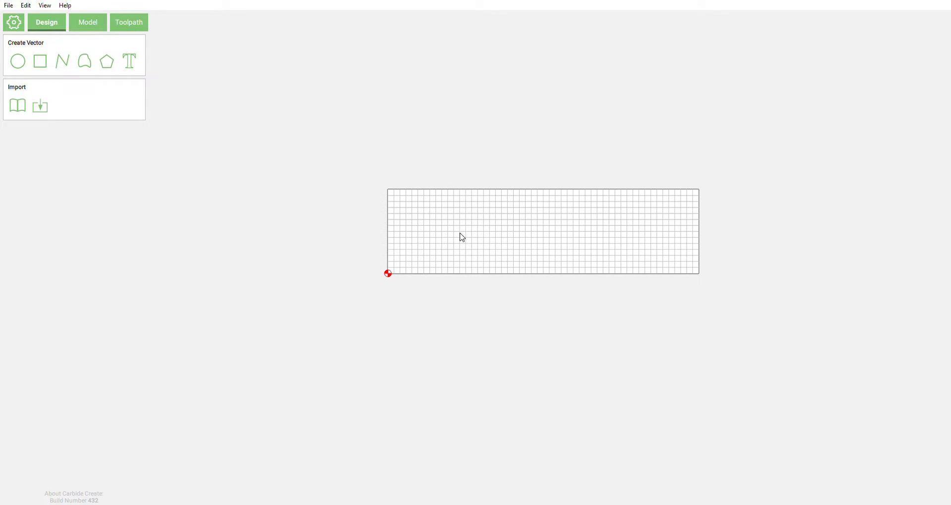
pyautogui.moveTo(449, 222)
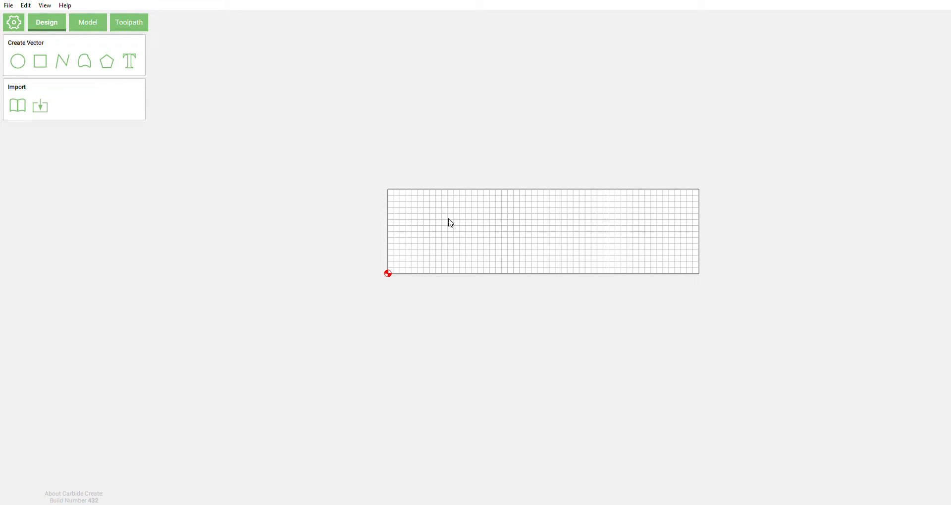
pyautogui.moveTo(339, 208)
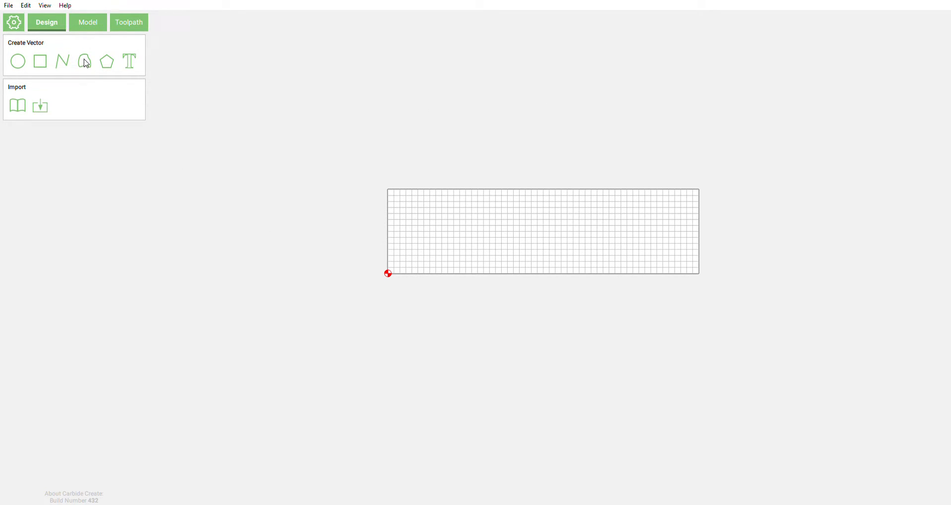
# Step: Draw a 26 by 7 inch rectangle covering the full stock and deselect it
pyautogui.click(13, 22)
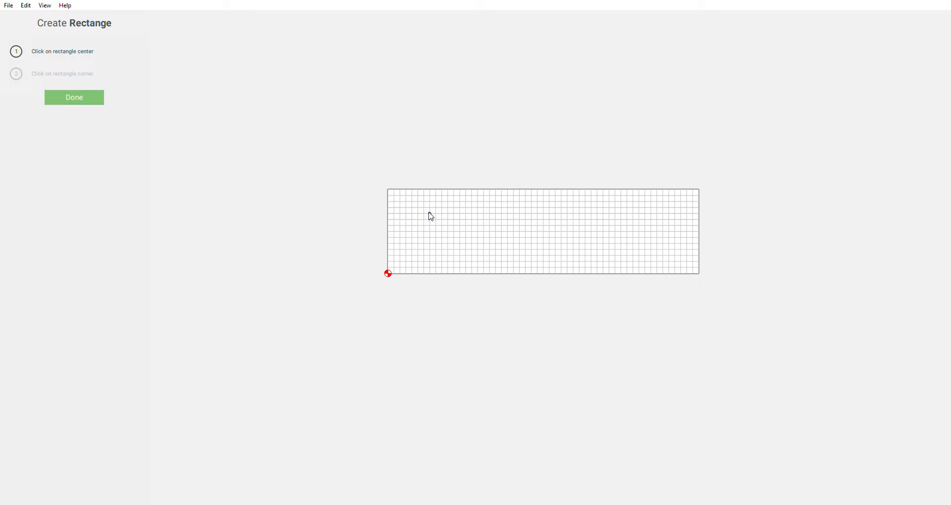
pyautogui.click(74, 98)
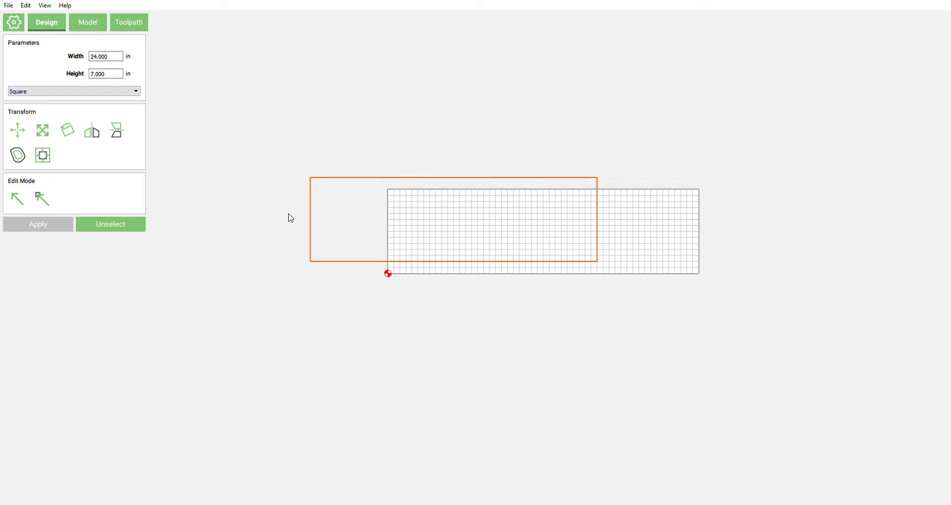
pyautogui.moveTo(218, 242)
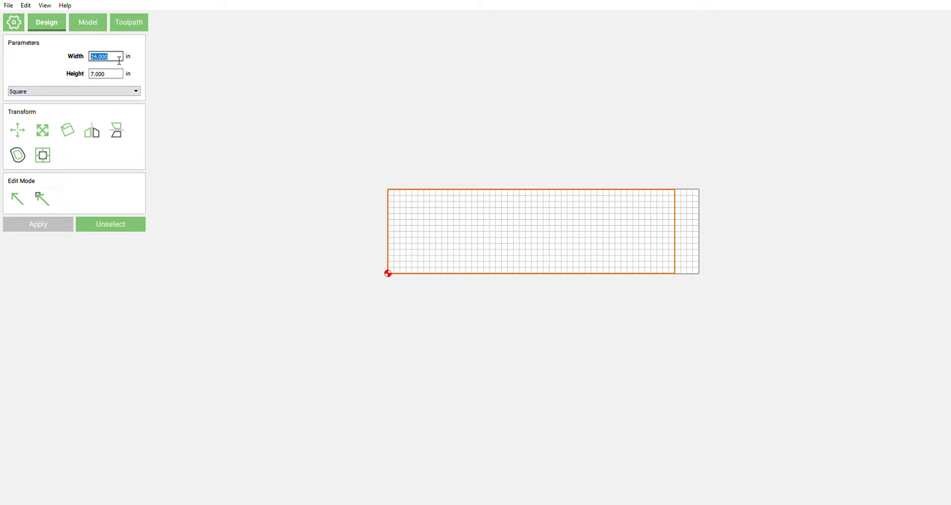
pyautogui.write('26.000')
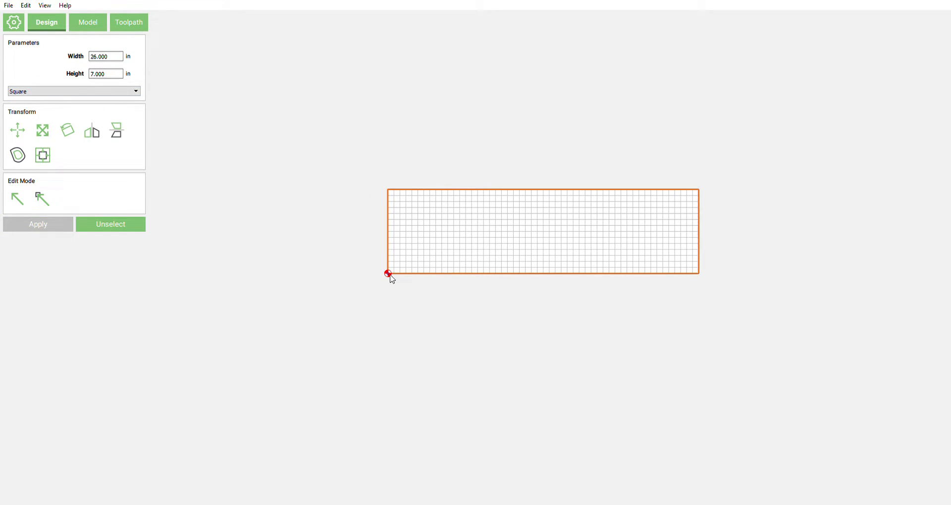
pyautogui.click(110, 223)
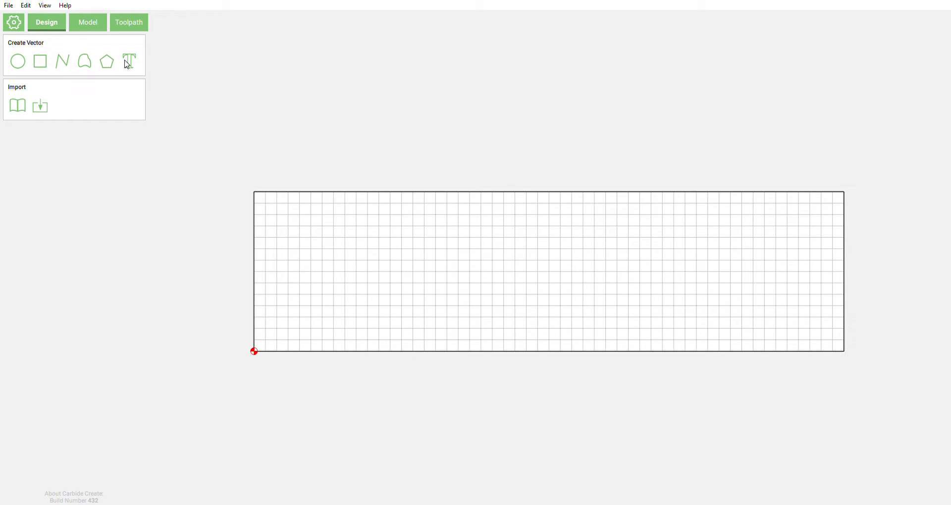
# Step: Add the text Hello with a 5.000 inch font height inside the rectangle
pyautogui.click(129, 61)
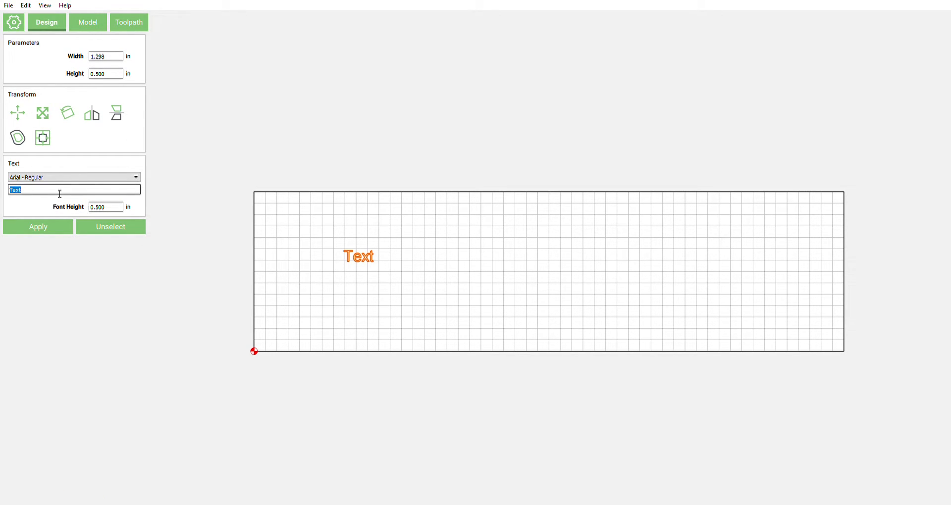
pyautogui.write('Hello')
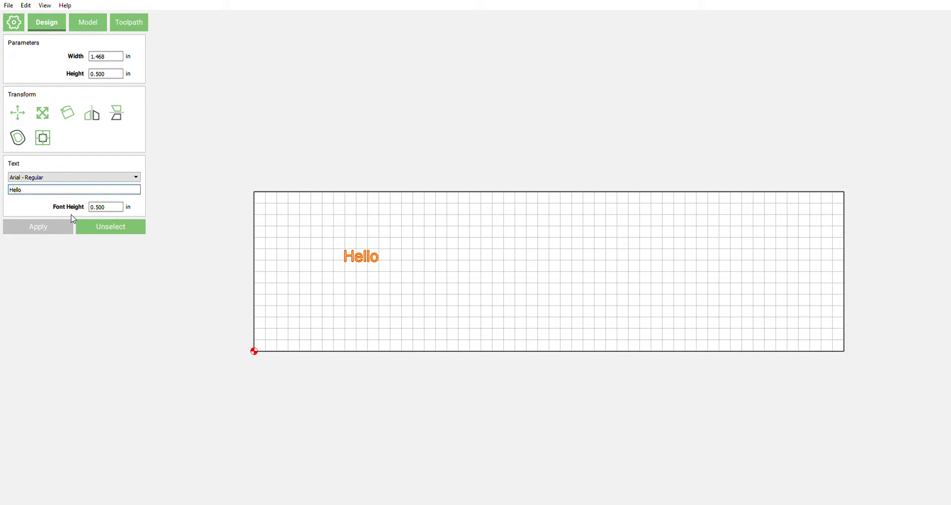
pyautogui.write('4.000')
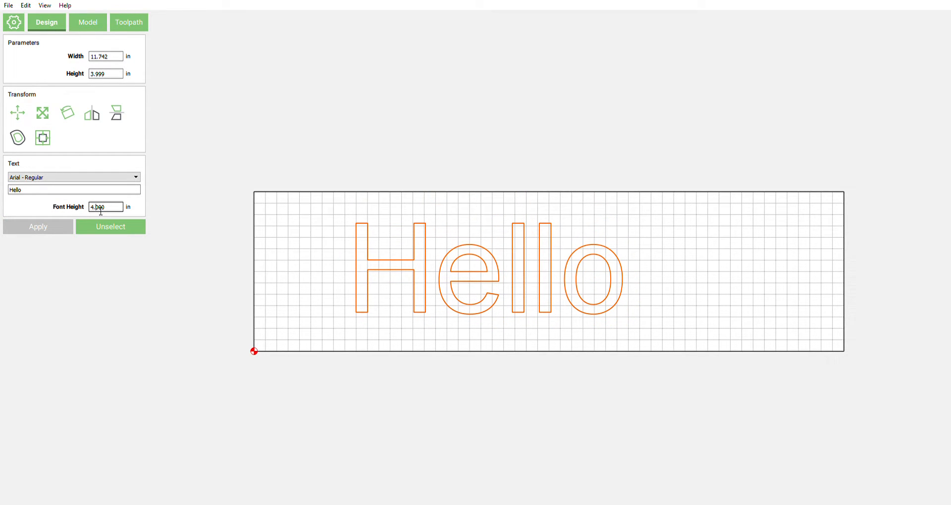
pyautogui.write('5.000')
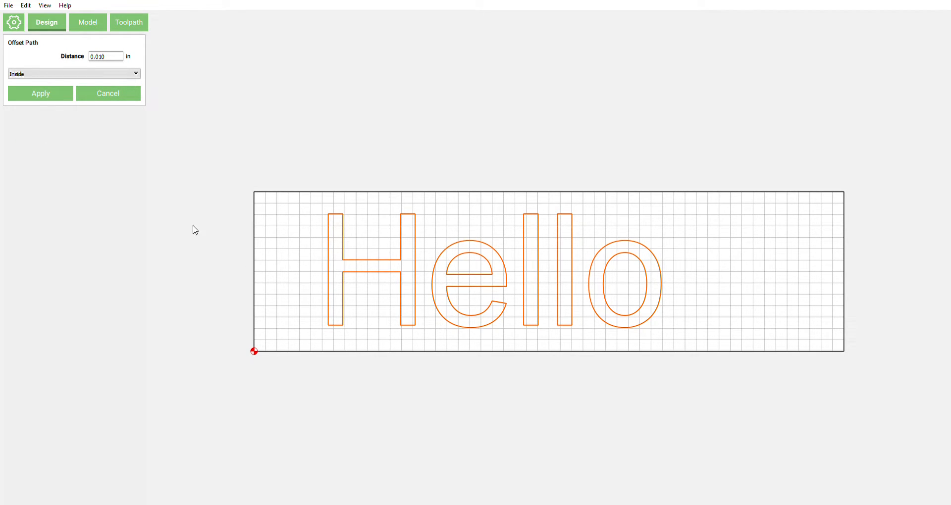
# Step: Apply an outside offset path of .25 inch around the Hello letters
pyautogui.click(72, 73)
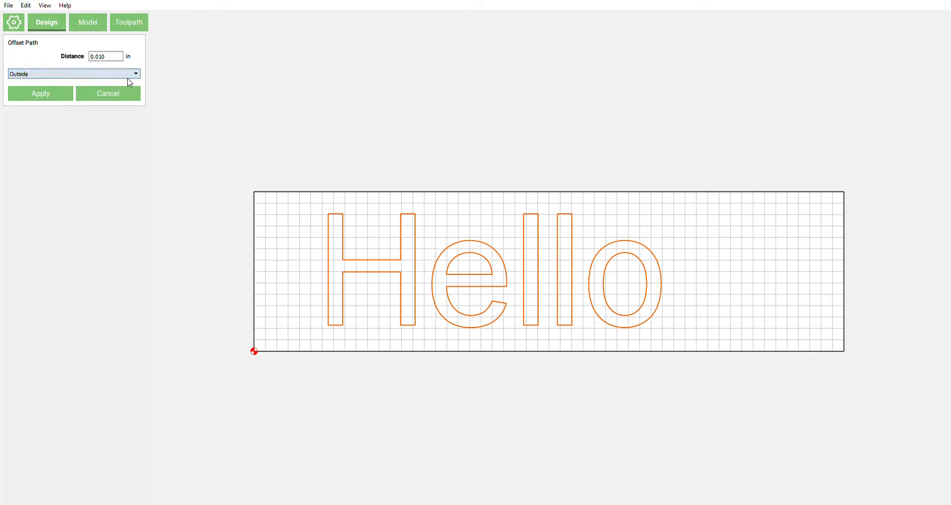
pyautogui.write('.25')
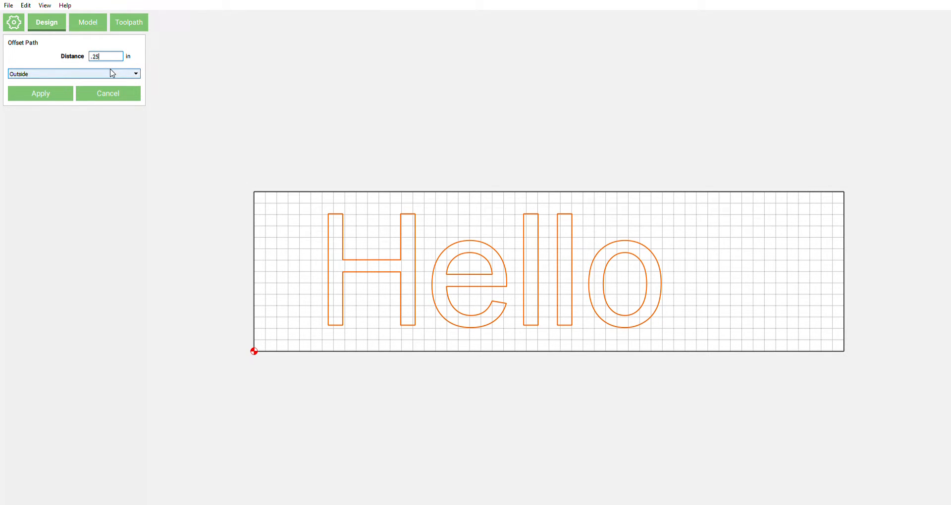
pyautogui.click(40, 94)
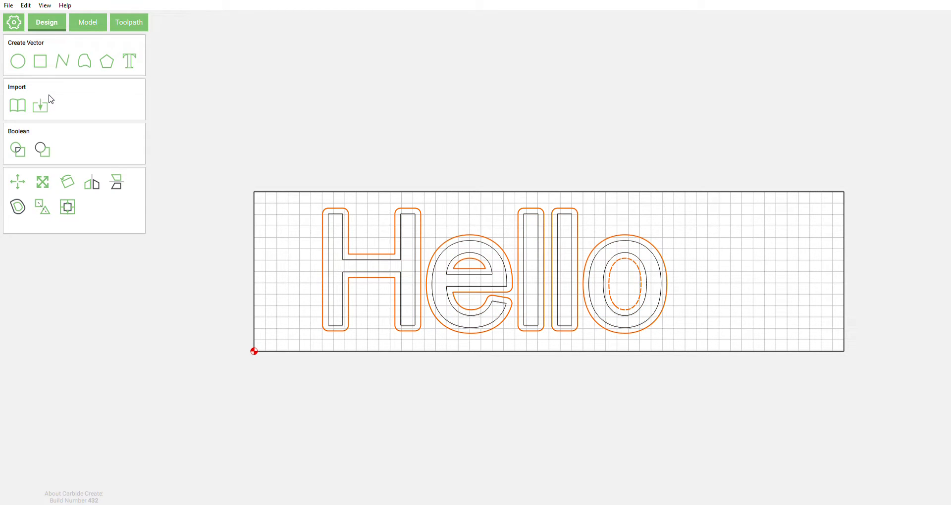
pyautogui.moveTo(720, 234)
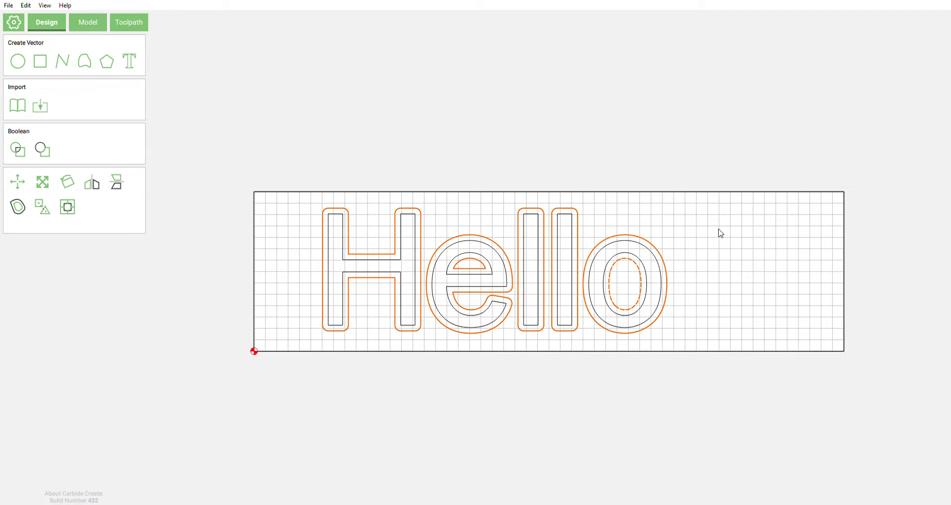
pyautogui.moveTo(712, 236)
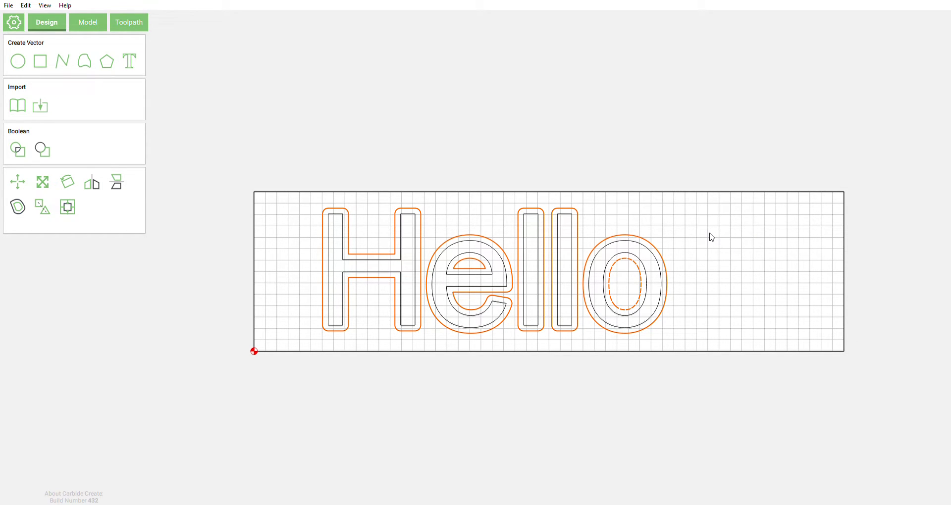
pyautogui.moveTo(249, 263)
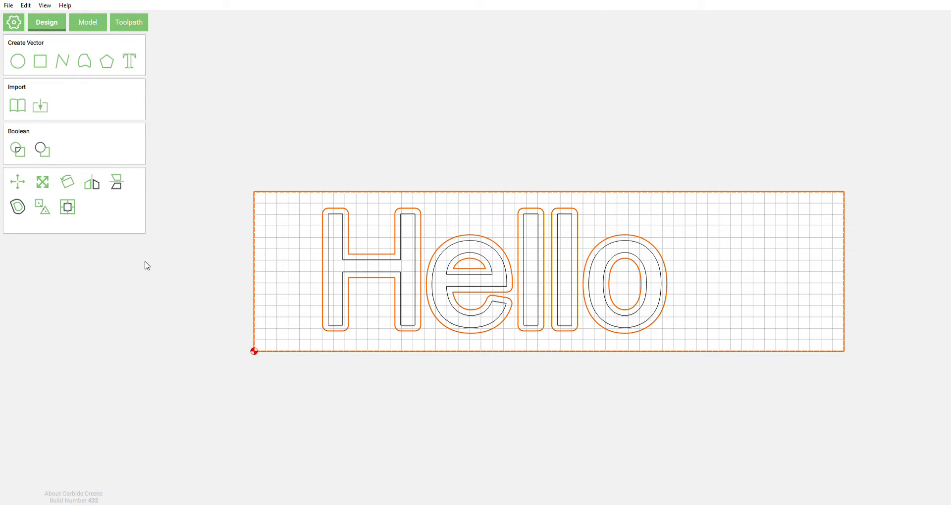
# Step: Create a pocket toolpath 0.250 deep between the rectangle and the offset letters
pyautogui.click(127, 23)
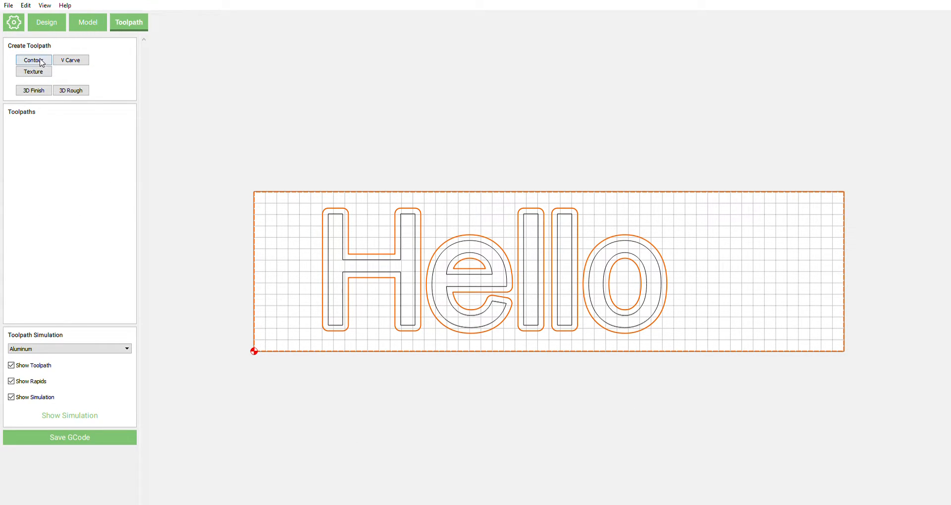
pyautogui.click(33, 59)
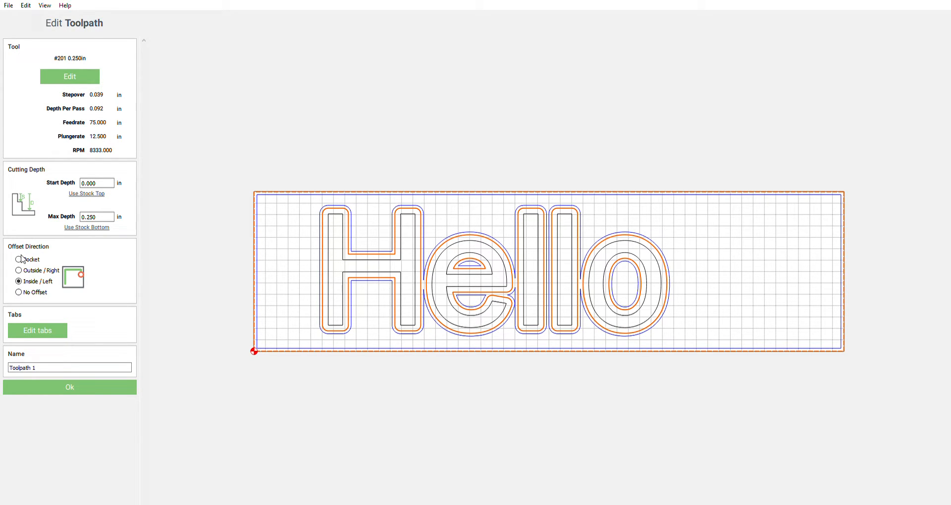
pyautogui.click(19, 259)
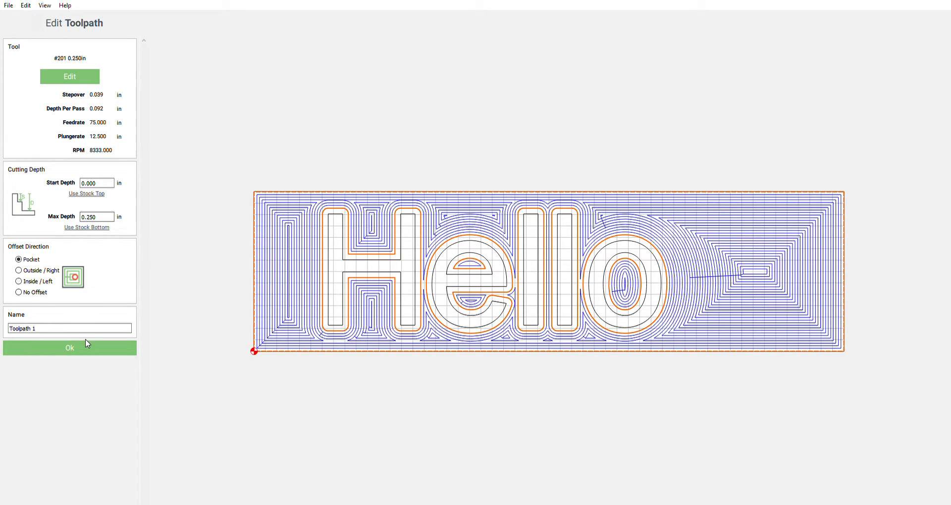
pyautogui.click(69, 347)
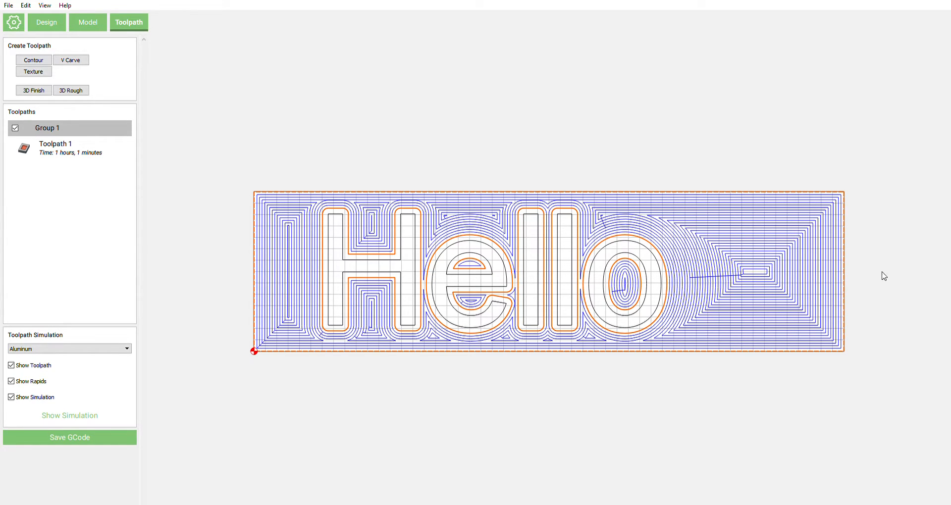
pyautogui.moveTo(397, 279)
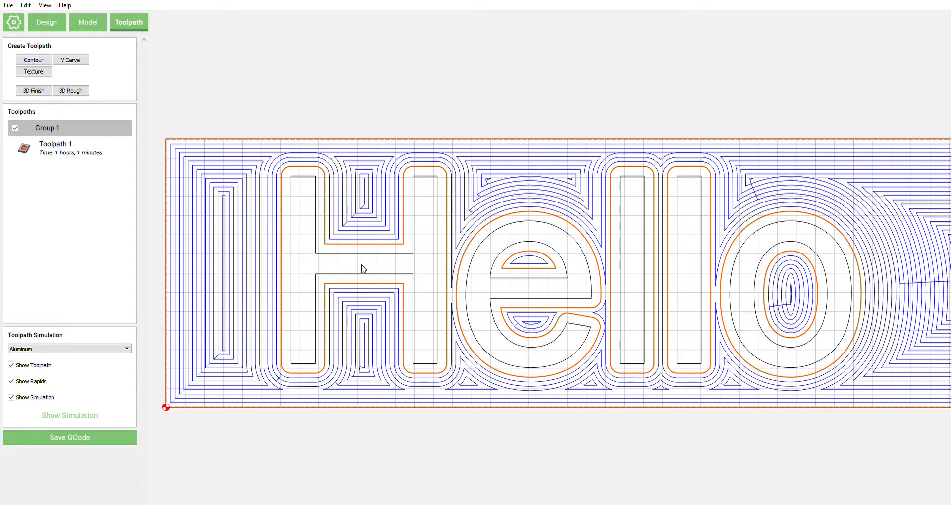
pyautogui.moveTo(310, 71)
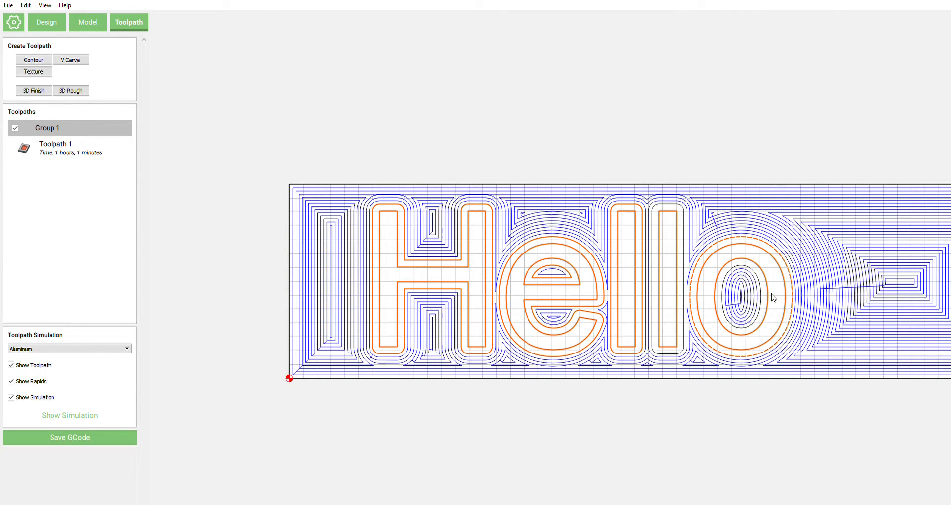
# Step: Select the inner Hello letter outlines and start a new contour toolpath for them
pyautogui.click(47, 23)
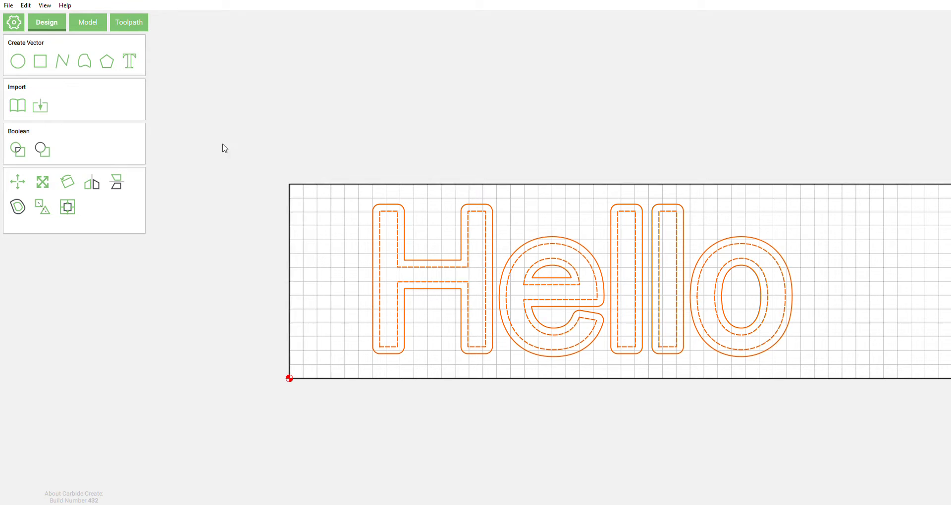
pyautogui.click(127, 23)
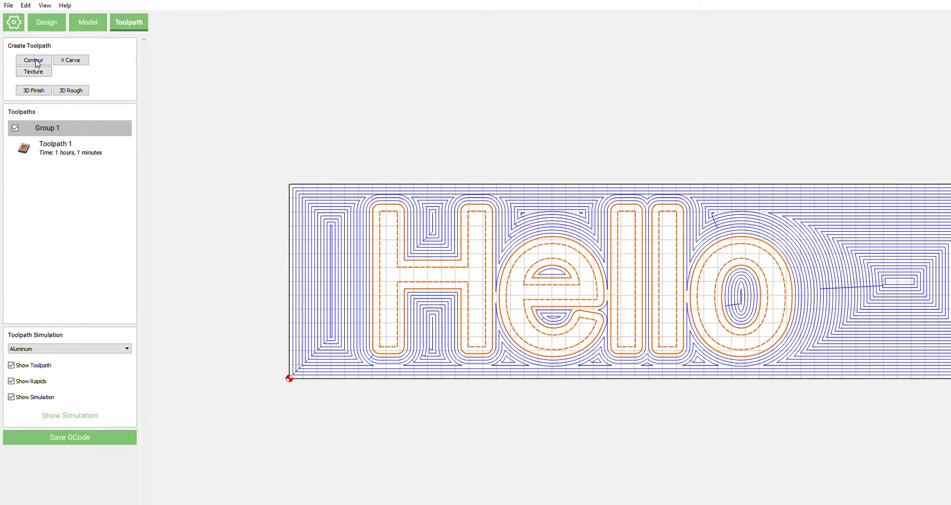
pyautogui.click(32, 61)
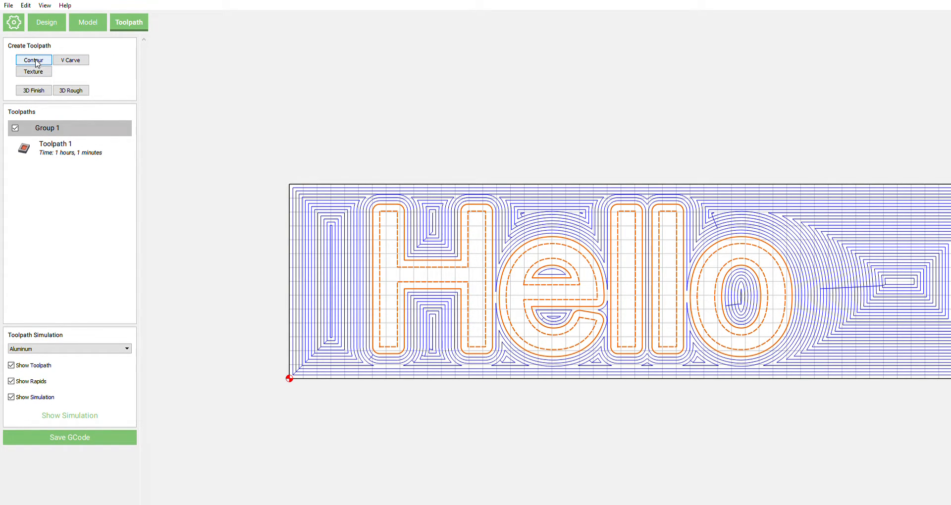
# Step: V-carve the letters with the #302 0.500in Vee cutter and set simulation material to pine
pyautogui.click(33, 60)
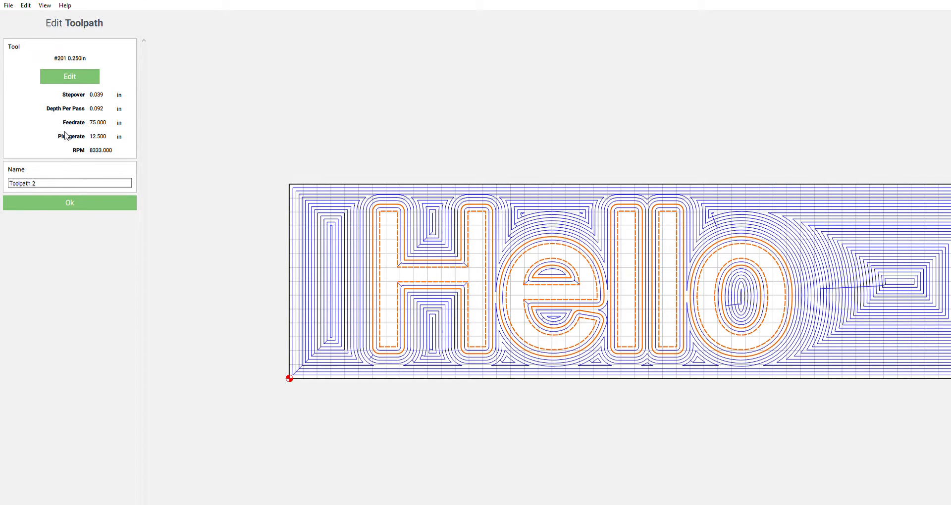
pyautogui.click(69, 76)
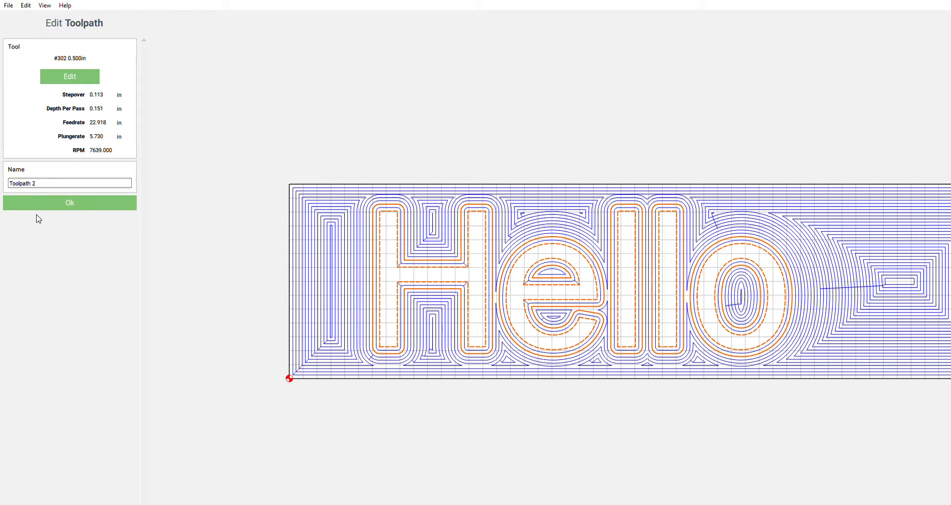
pyautogui.click(69, 202)
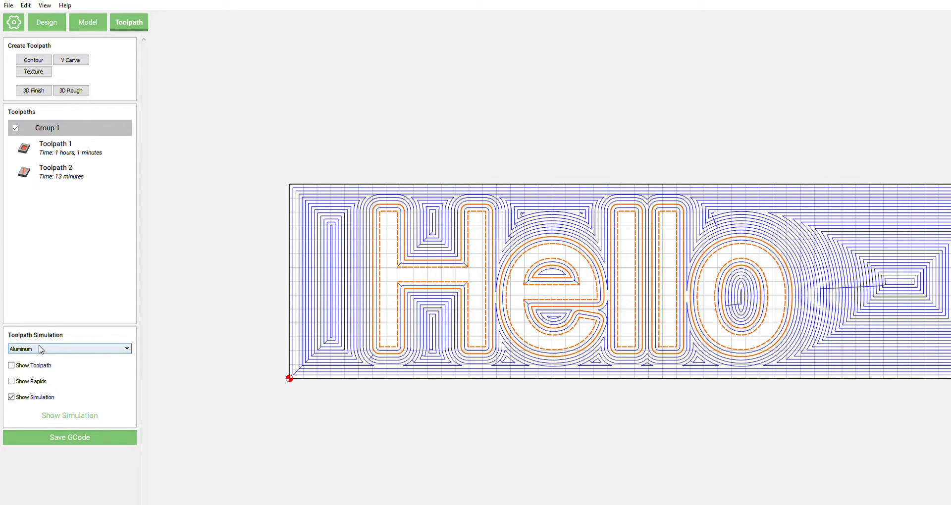
pyautogui.click(69, 348)
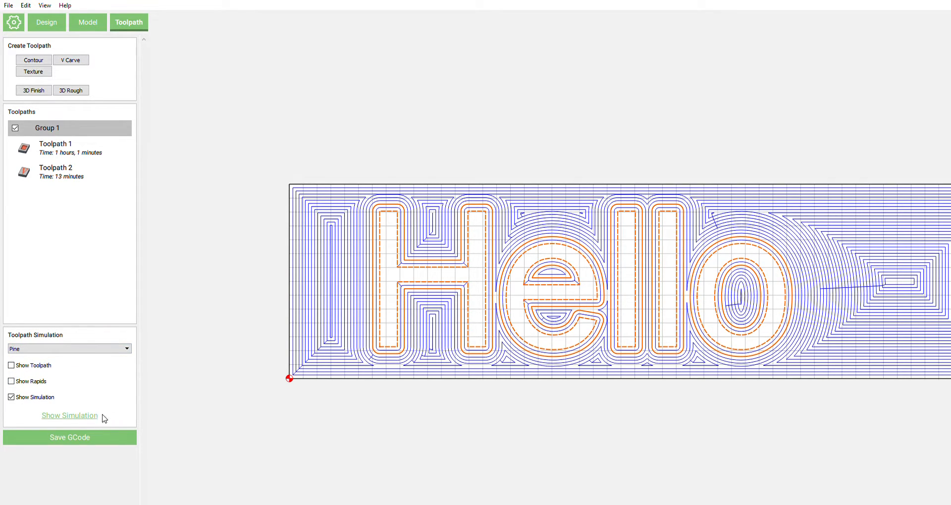
pyautogui.moveTo(408, 409)
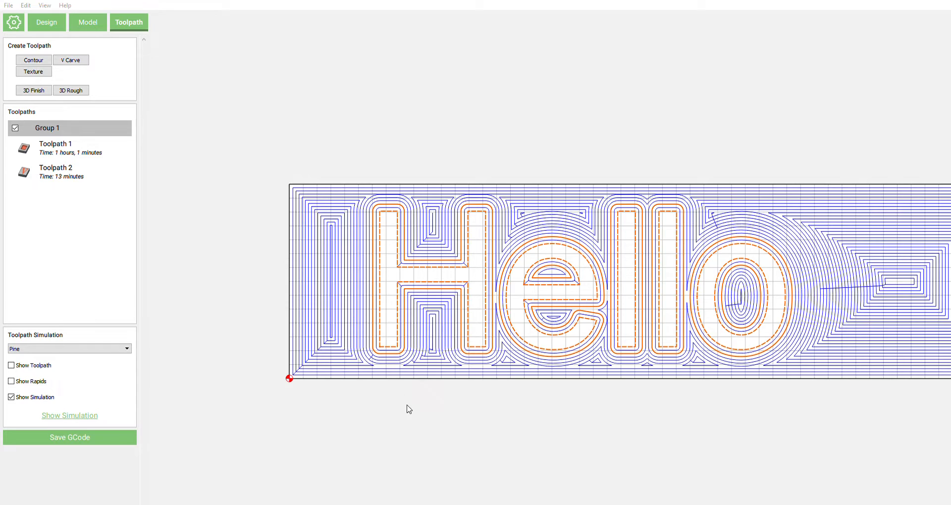
# Step: View the pine 3D cut preview, then return to Design and select the offset outlines
pyautogui.click(69, 415)
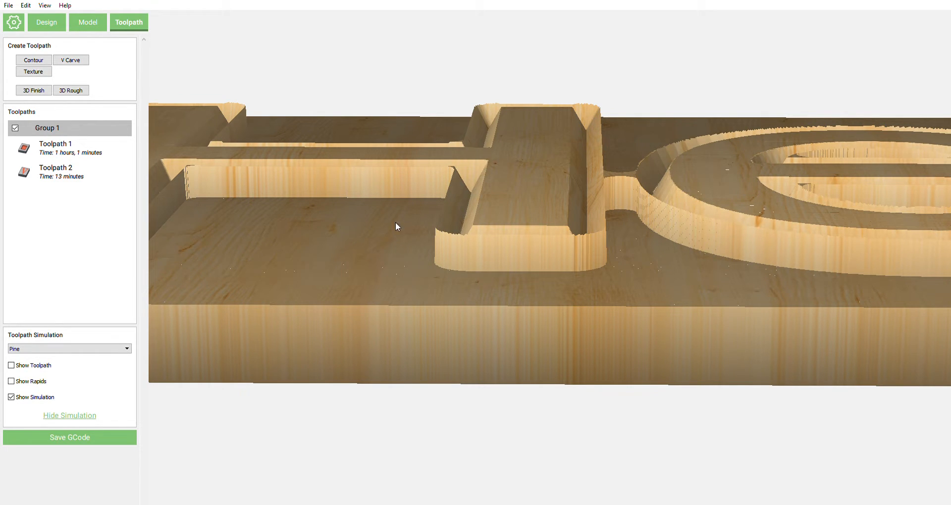
pyautogui.click(47, 23)
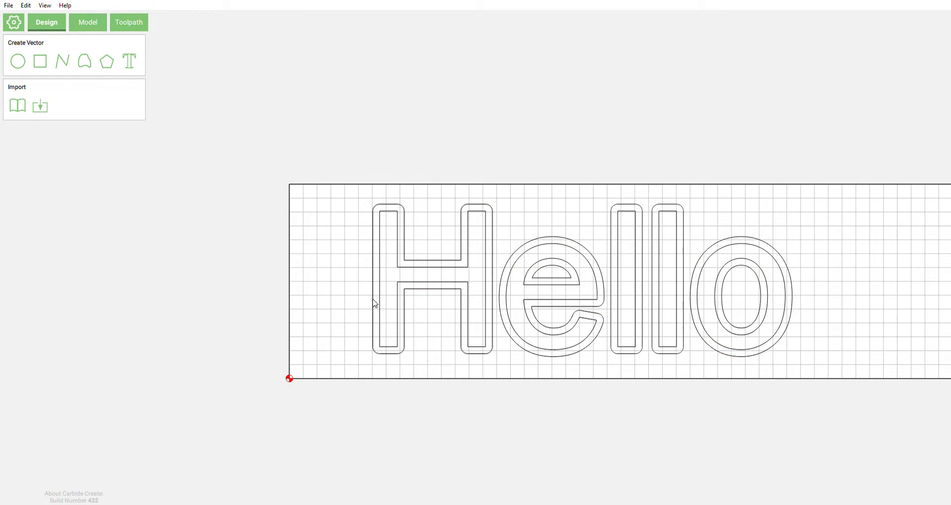
pyautogui.click(526, 344)
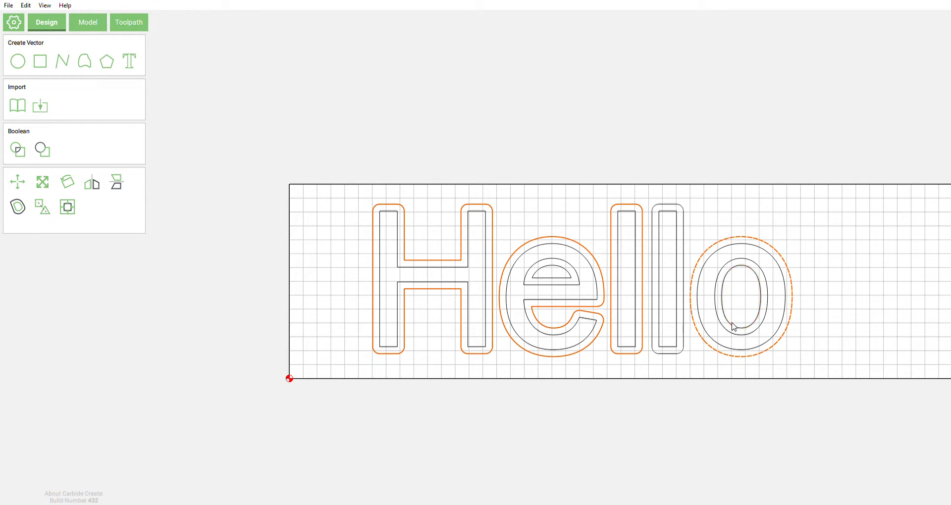
# Step: Add a no-offset contour on the offset outlines with the #201 0.250in cutter, 0.250 deep
pyautogui.click(734, 298)
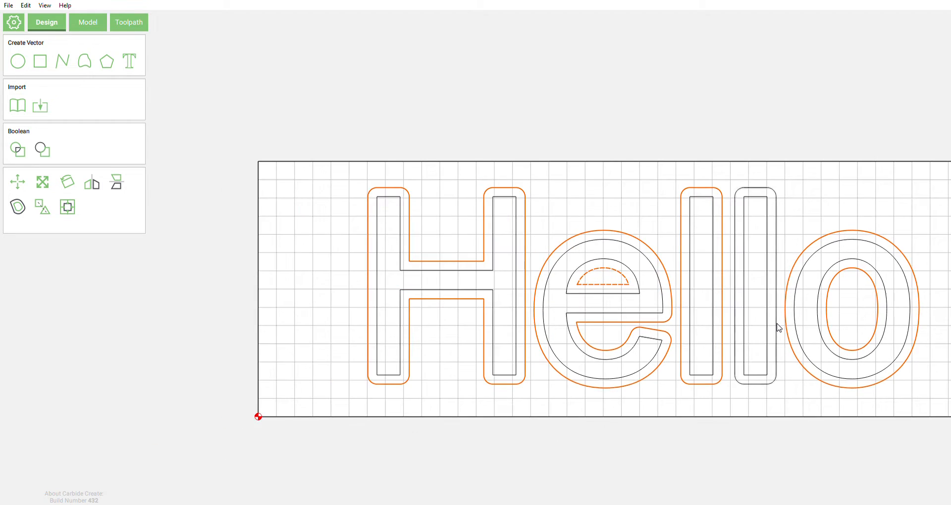
pyautogui.click(127, 23)
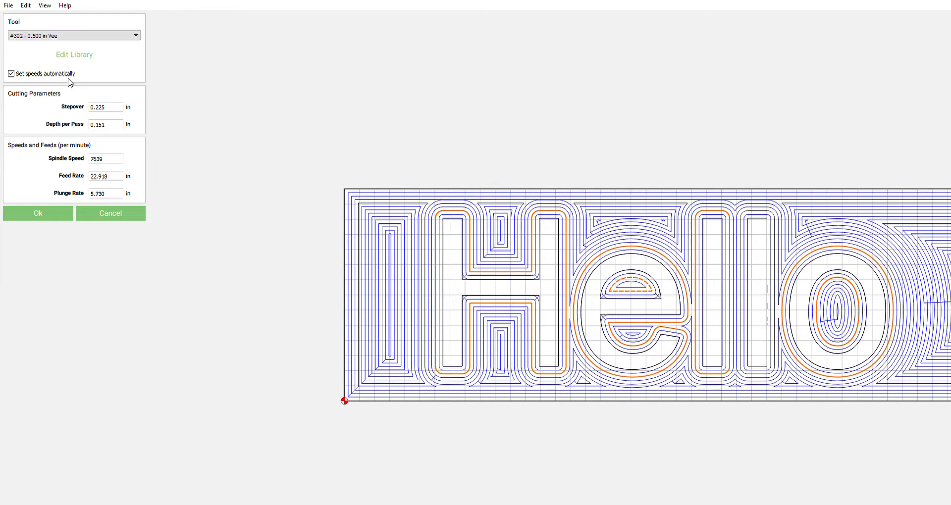
pyautogui.click(72, 35)
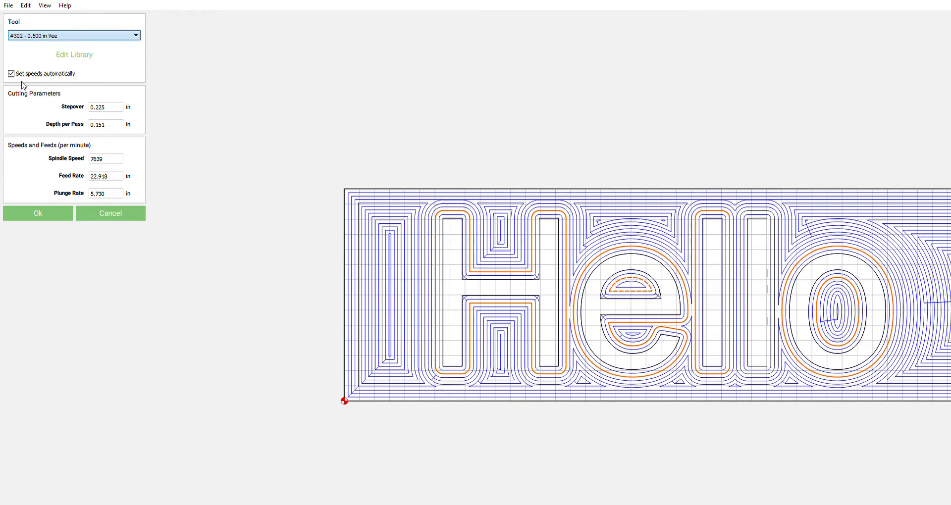
pyautogui.moveTo(37, 113)
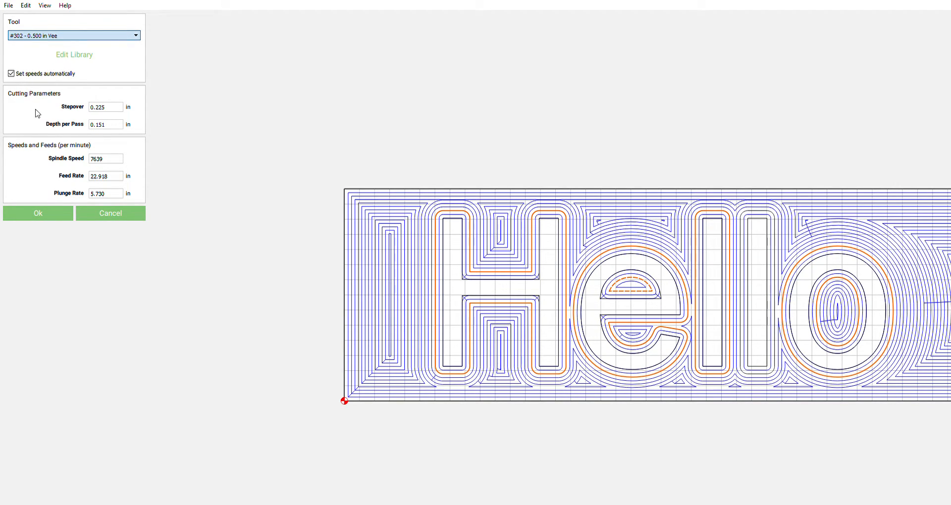
pyautogui.click(72, 35)
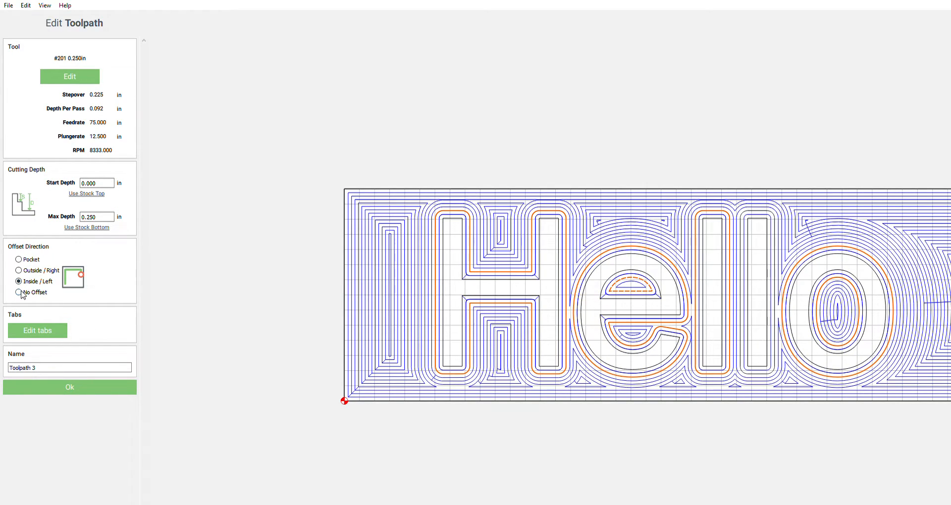
pyautogui.click(19, 292)
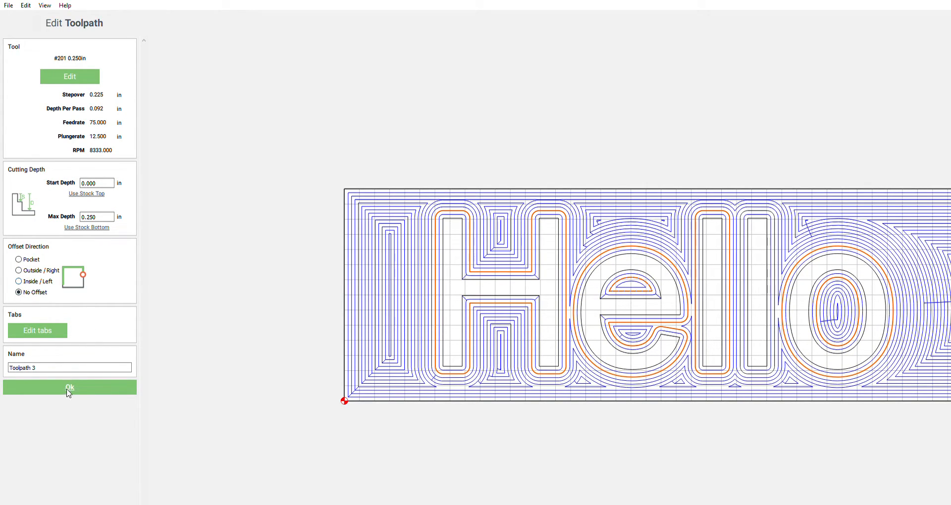
pyautogui.moveTo(438, 217)
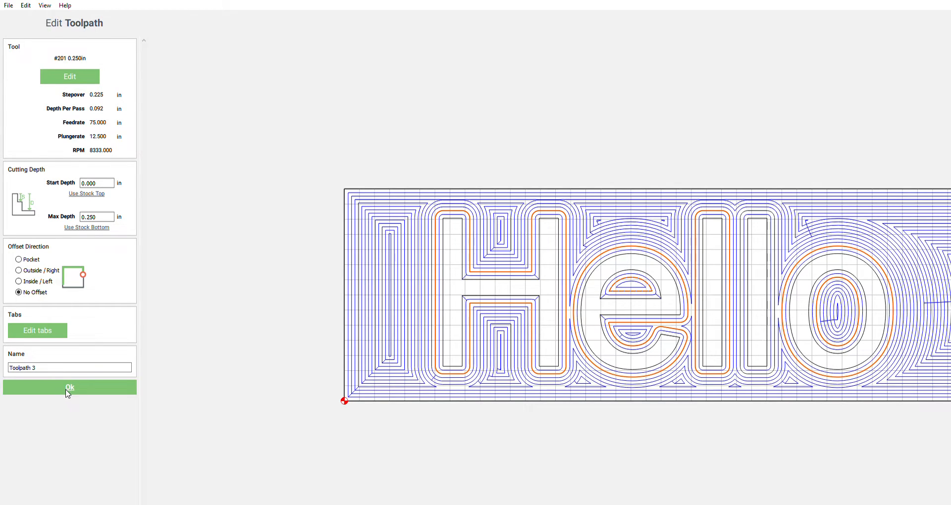
pyautogui.click(69, 387)
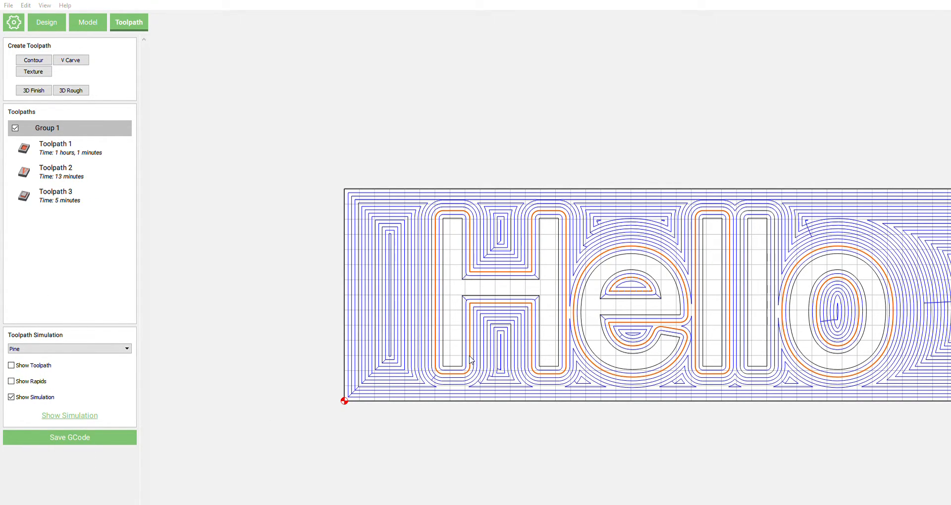
# Step: Preview the three-toolpath carve in pine and return to the design view
pyautogui.click(69, 415)
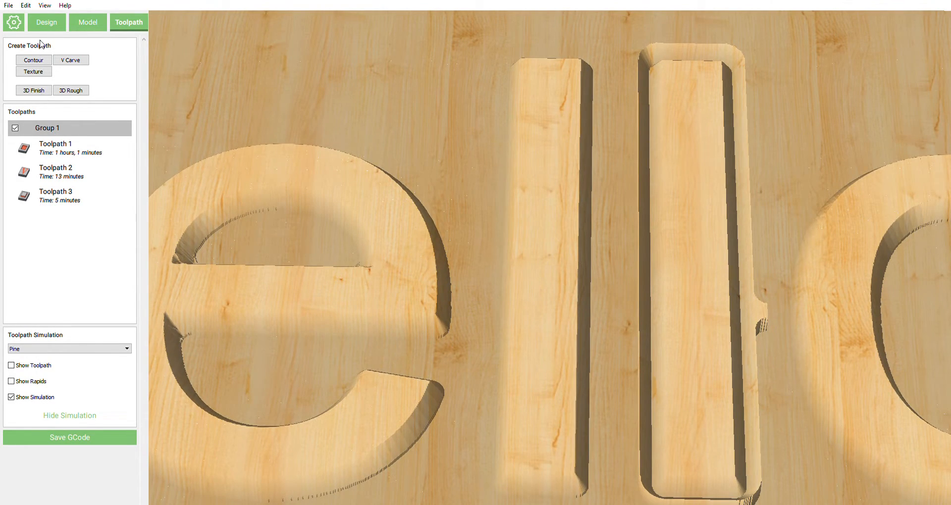
pyautogui.click(46, 23)
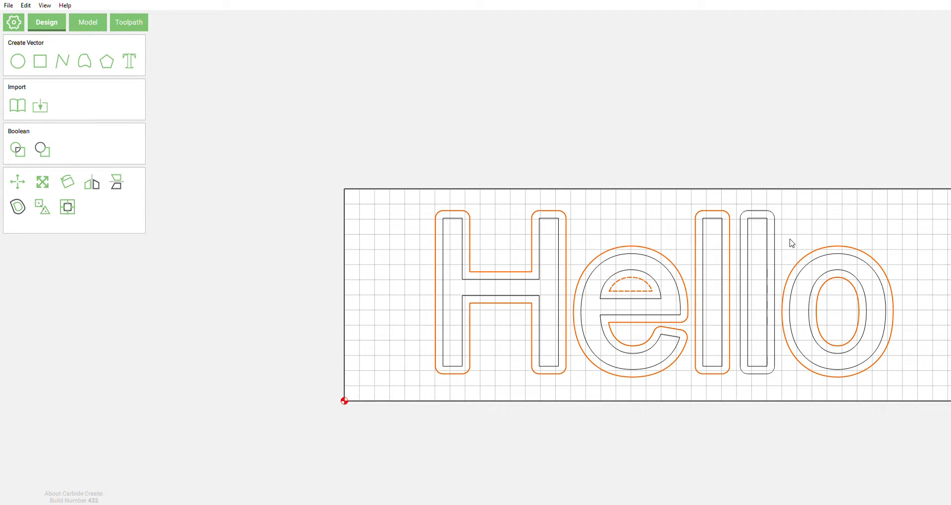
pyautogui.moveTo(781, 236)
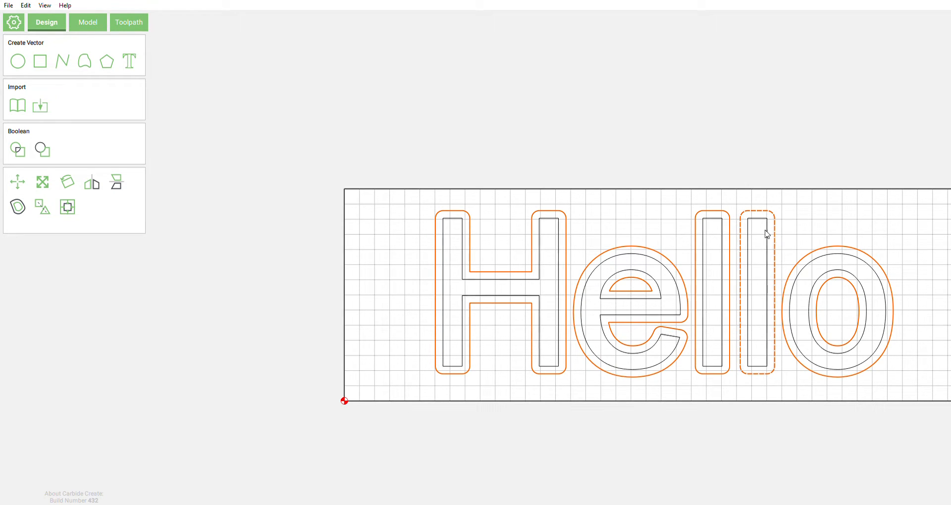
# Step: Reopen Toolpath 3 and reconfirm it so it follows the corrected outlines
pyautogui.click(127, 23)
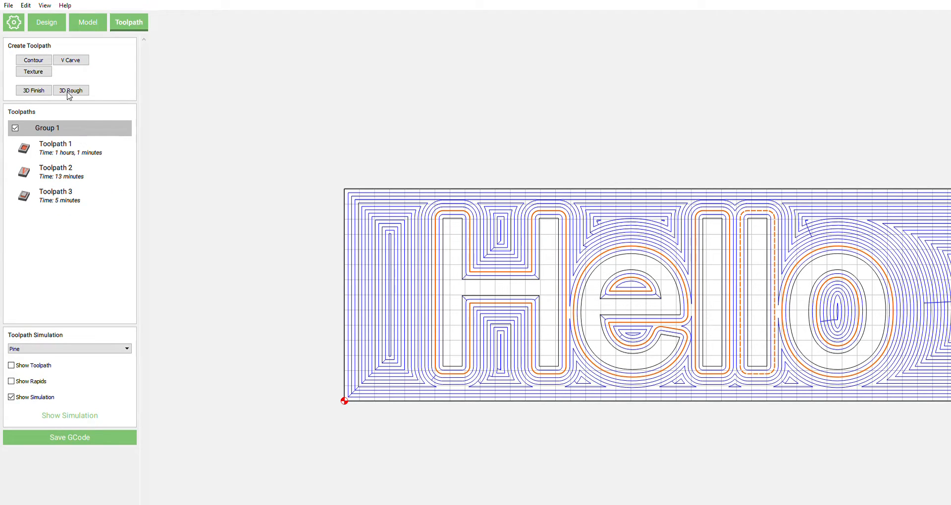
pyautogui.doubleClick(55, 195)
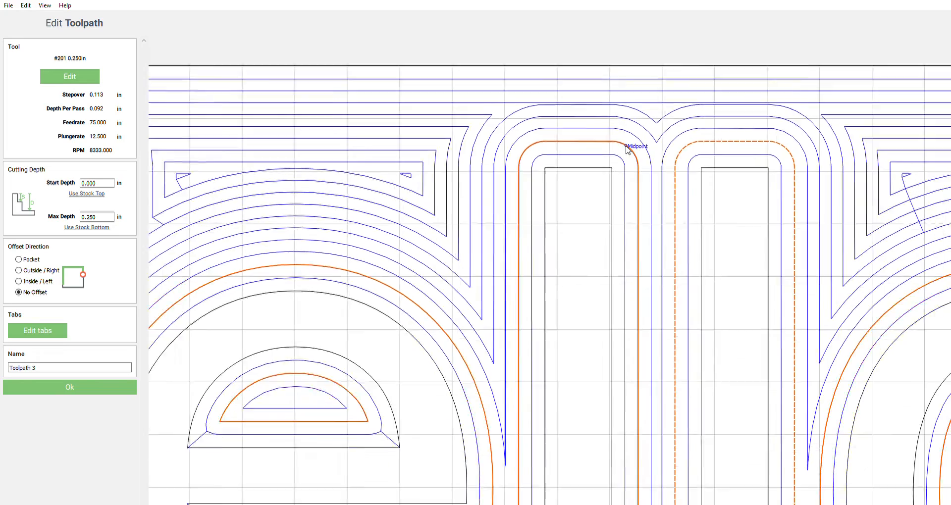
pyautogui.click(70, 388)
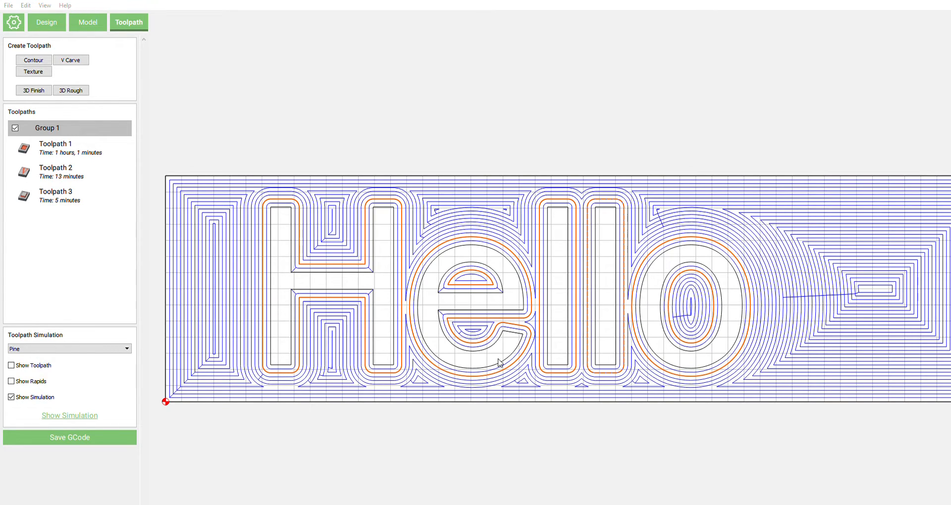
# Step: Show the pine carve preview and orbit to view the raised H from above
pyautogui.click(70, 415)
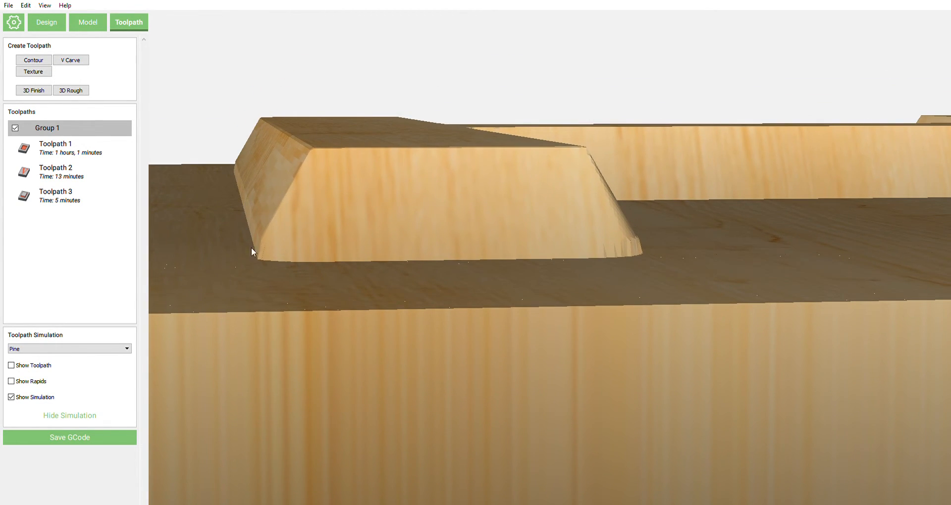
pyautogui.moveTo(252, 252); pyautogui.dragTo(331, 244)
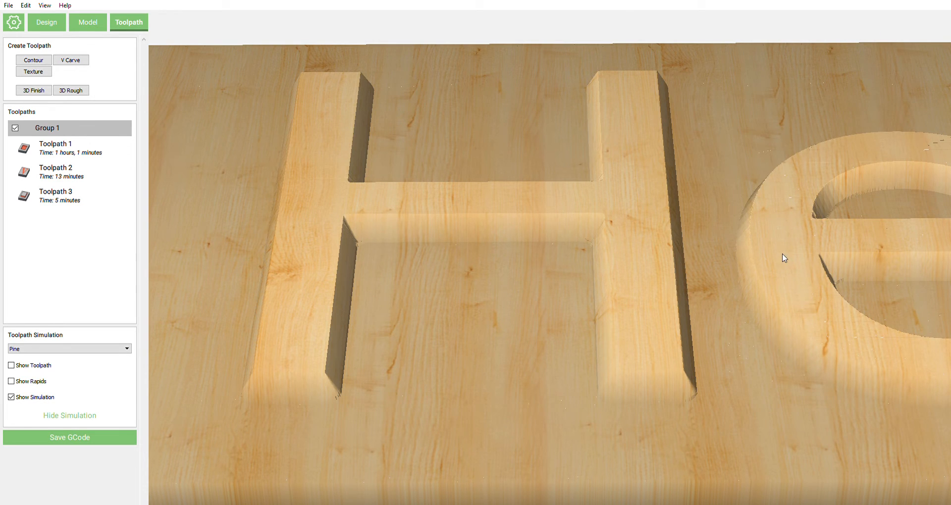
pyautogui.moveTo(927, 136)
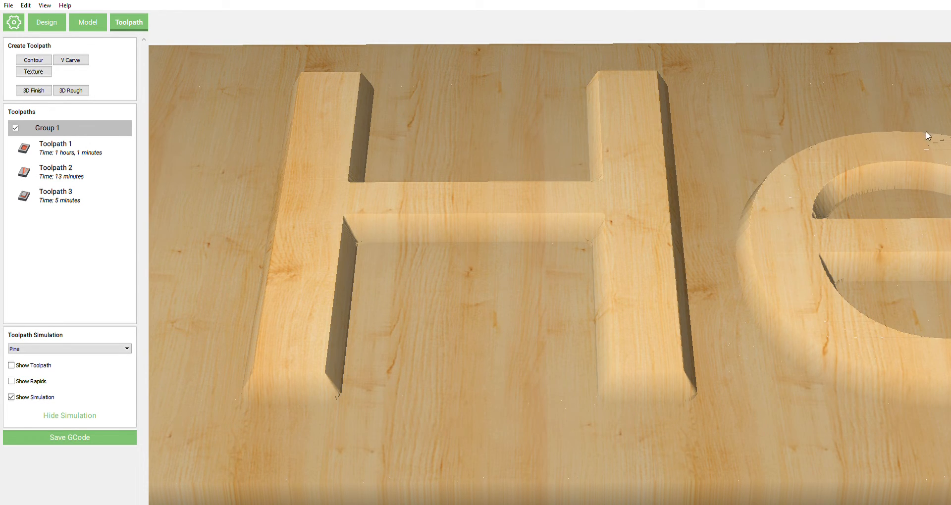